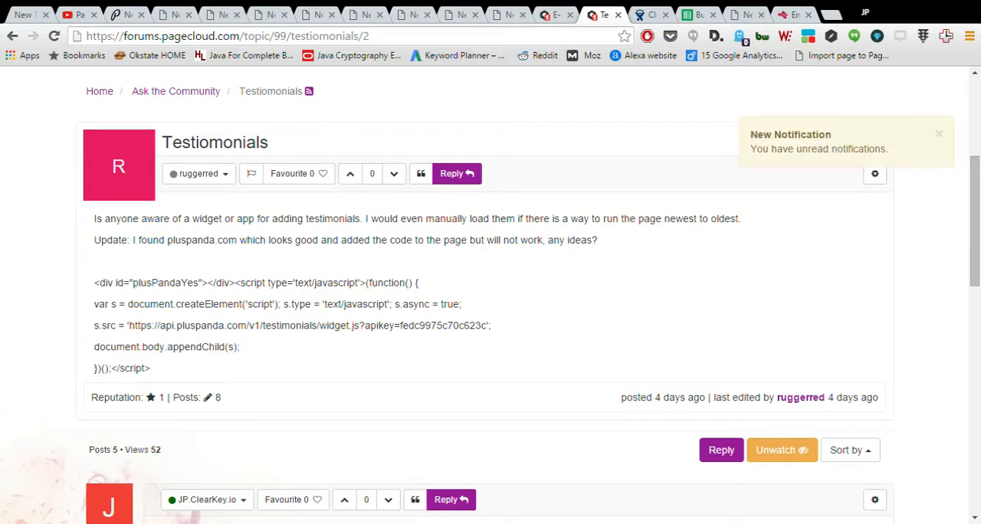
Return to the page editor and widen the new grey box below the block to about 416px
left_click(939, 134)
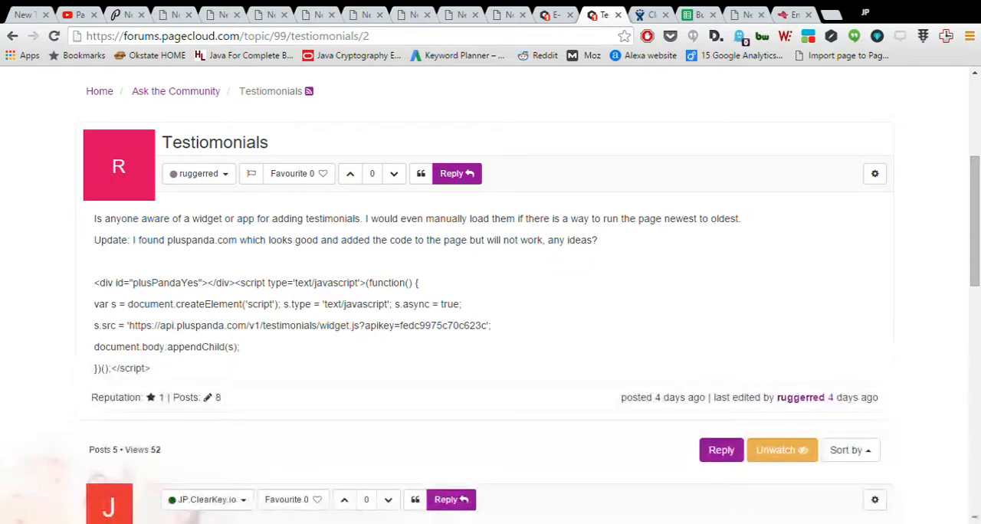
mouse_move(127, 12)
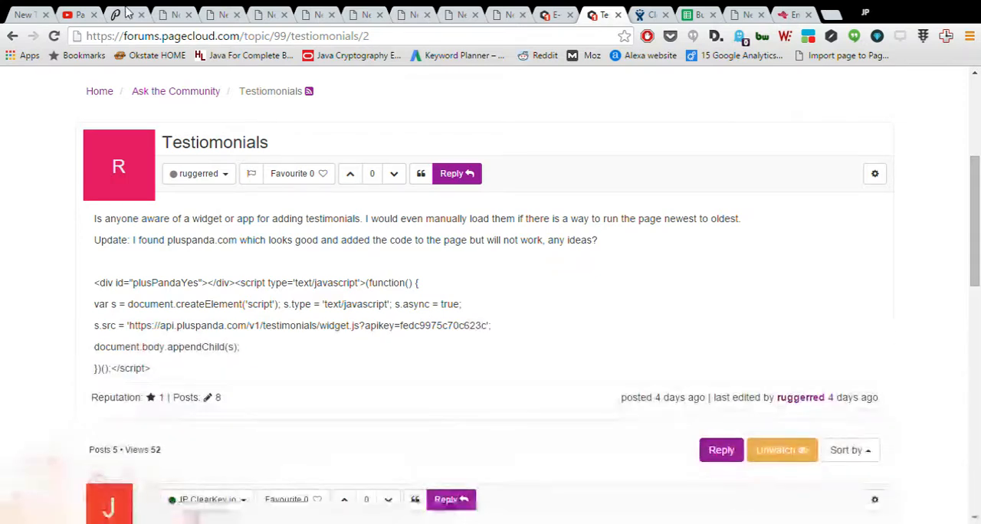
left_click(127, 14)
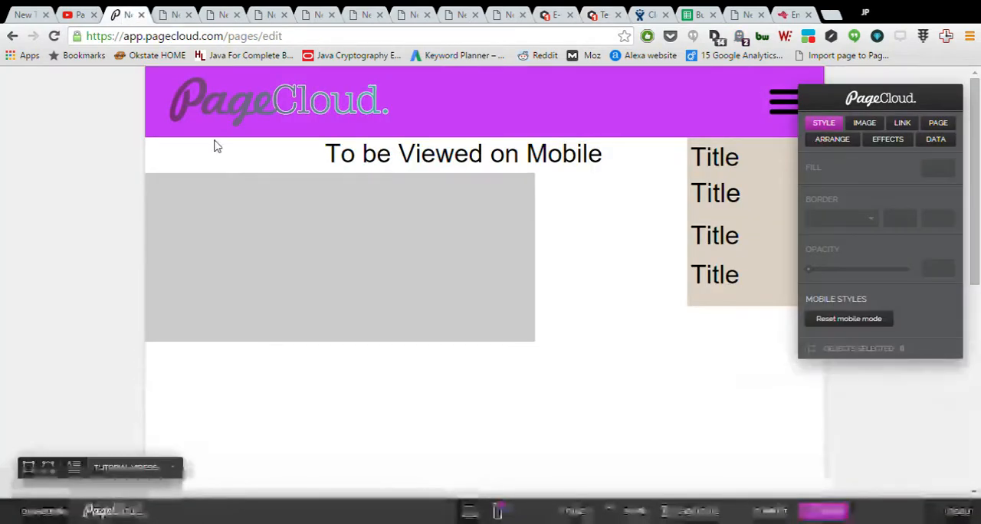
mouse_move(687, 400)
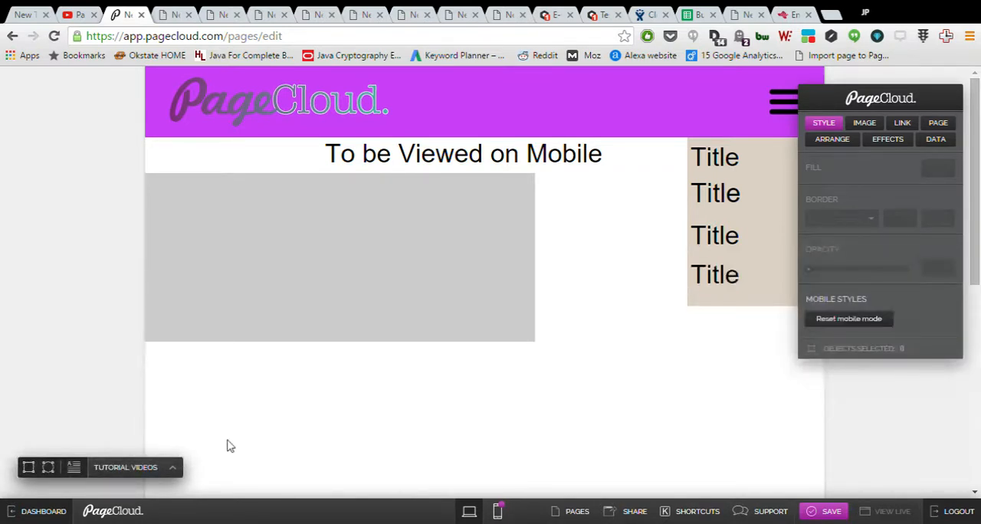
mouse_move(168, 168)
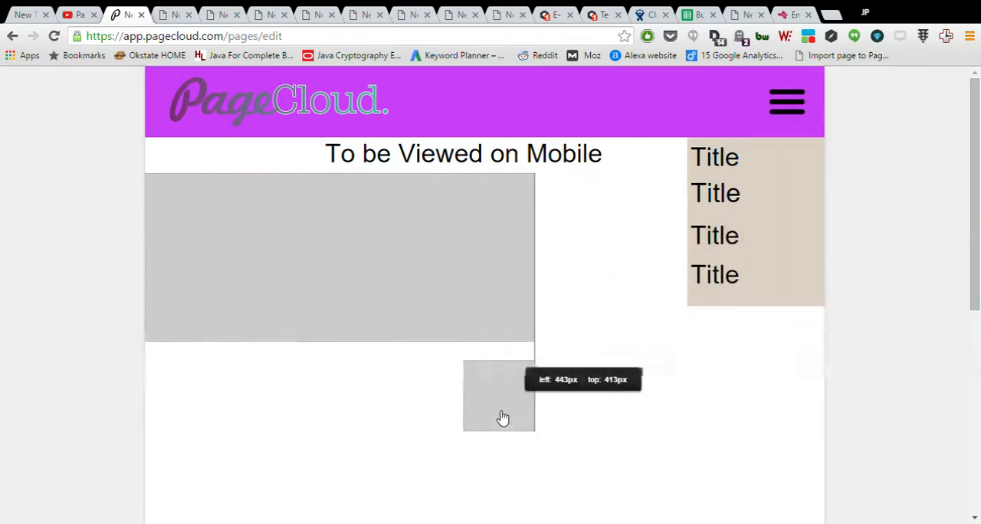
left_click(498, 397)
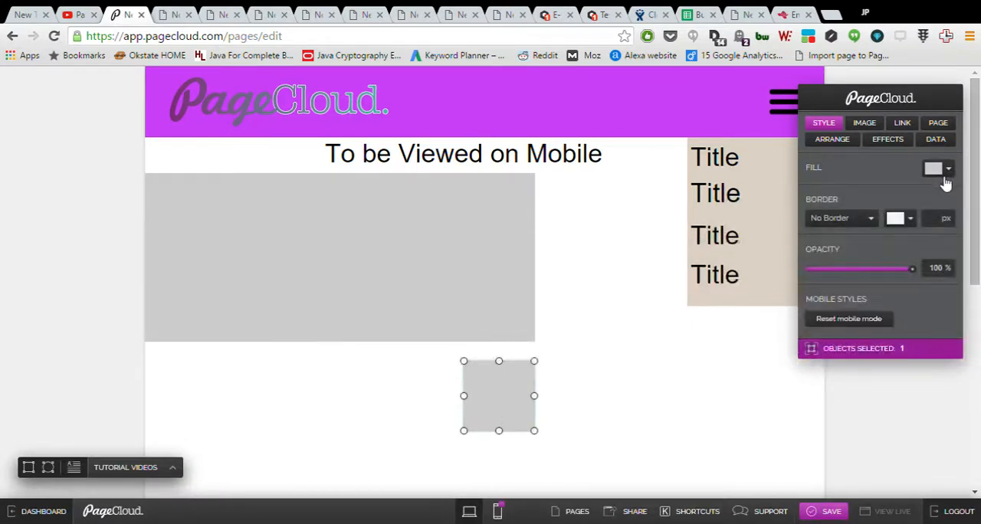
mouse_move(935, 184)
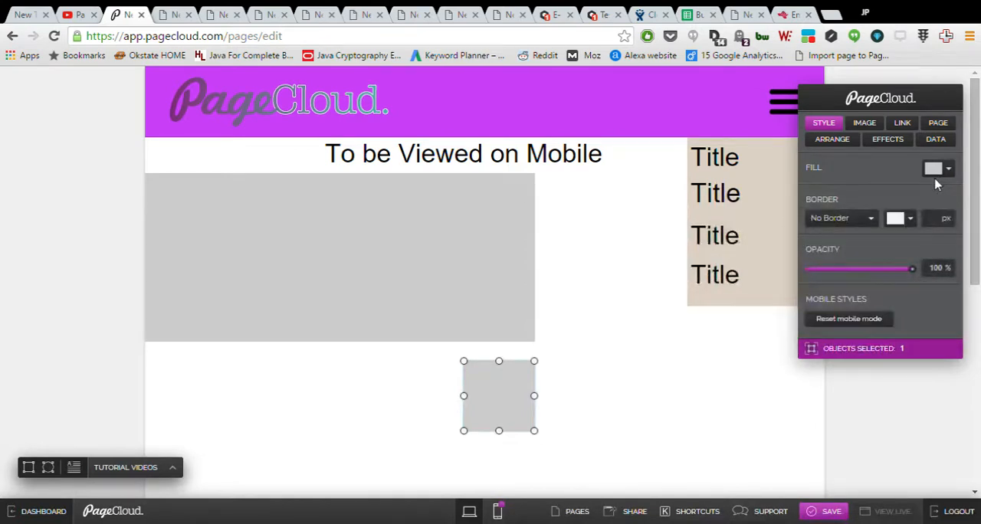
mouse_move(894, 214)
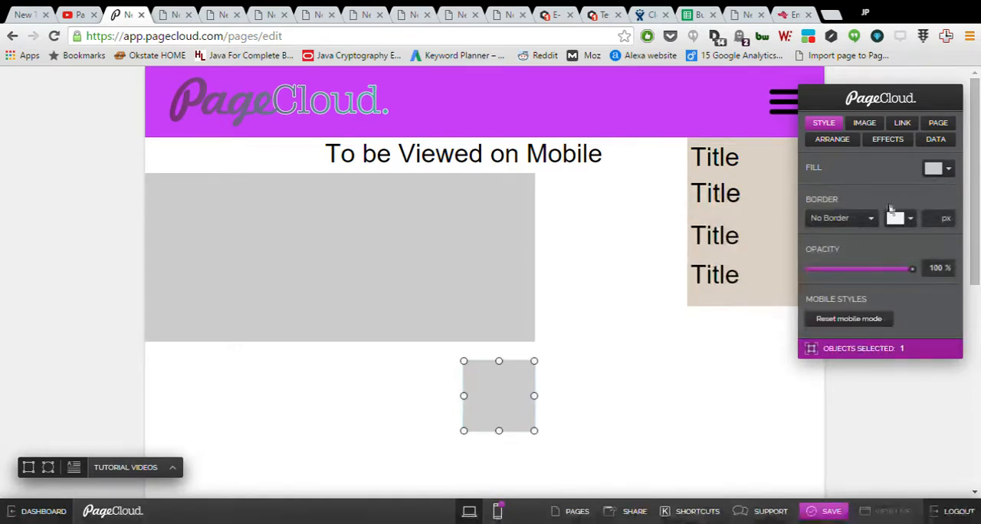
mouse_move(534, 397)
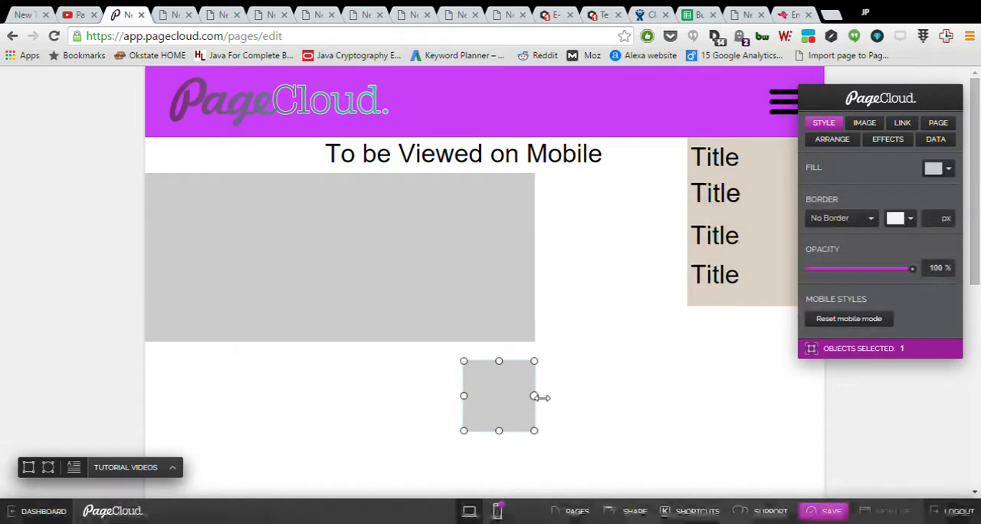
left_click_drag(534, 396, 582, 396)
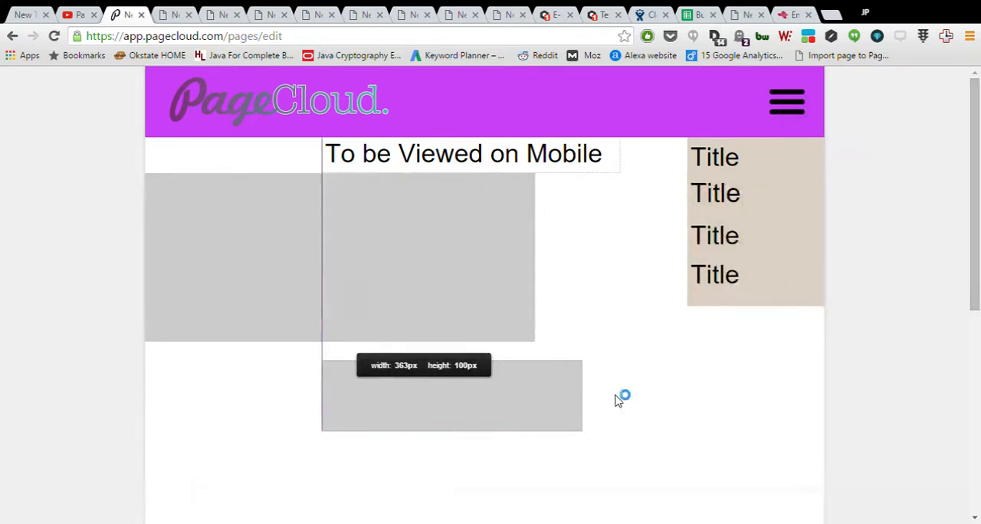
left_click_drag(581, 396, 621, 396)
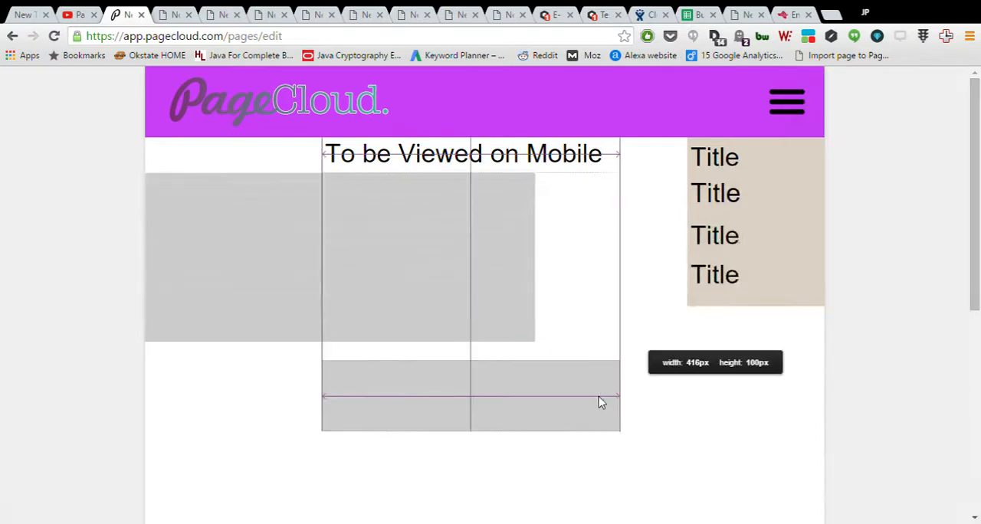
Select the 416 × 100 px grey rectangle and open Chrome DevTools with F12
left_click(470, 395)
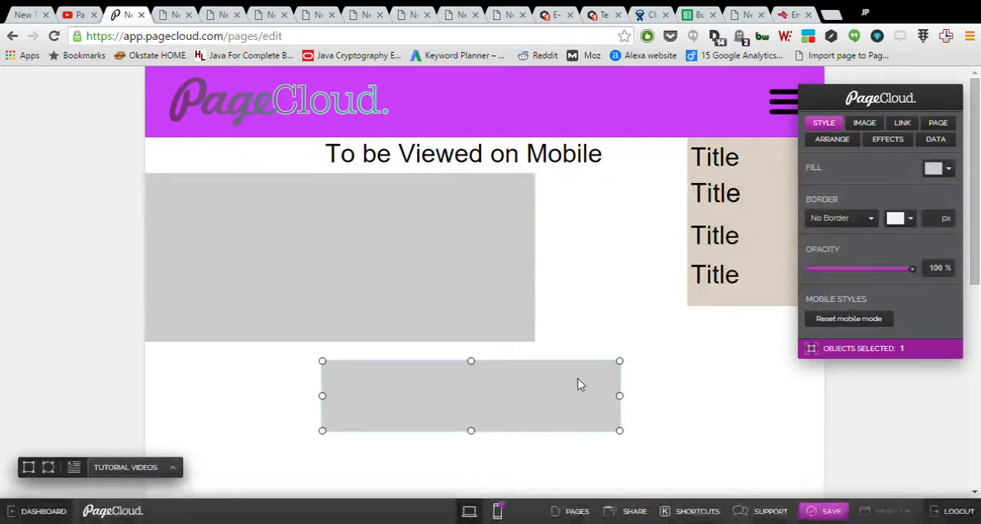
scroll("down", 3)
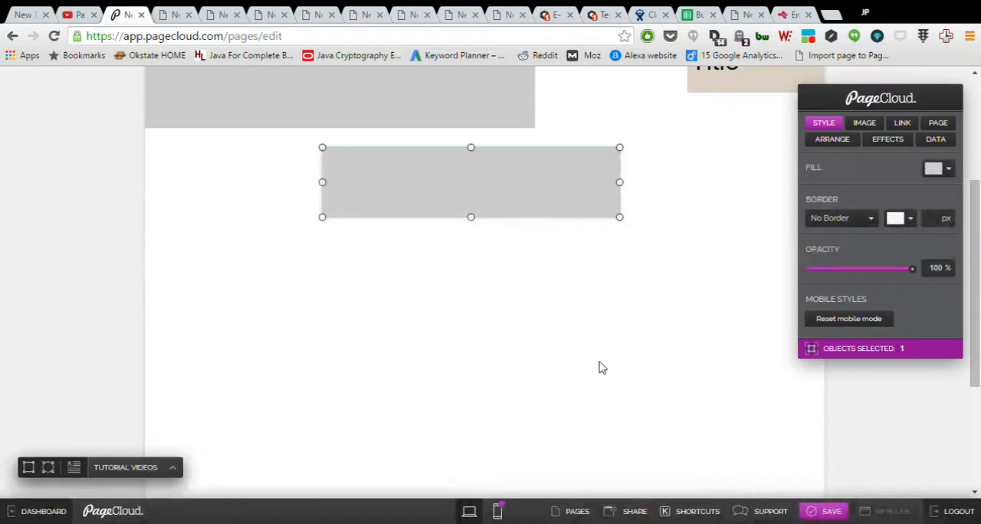
scroll("down", 3)
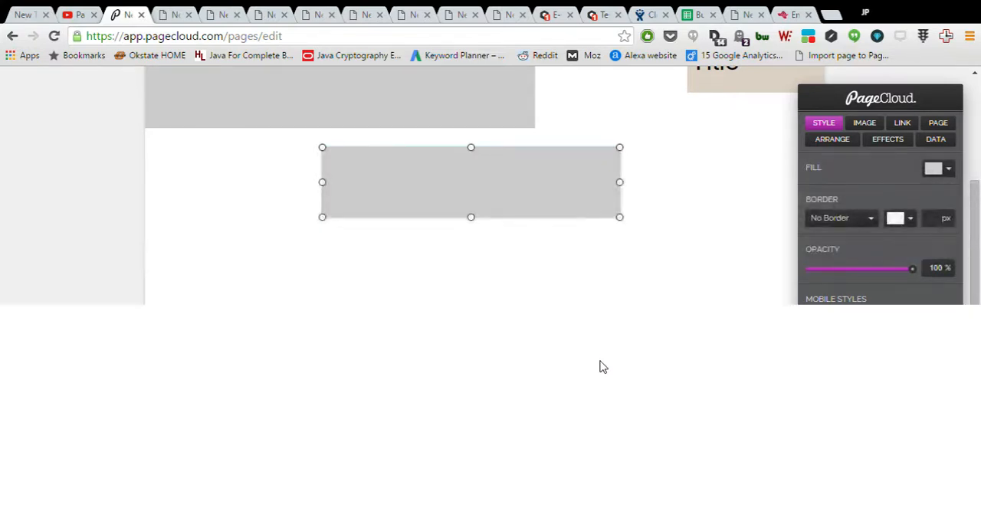
key("F12")
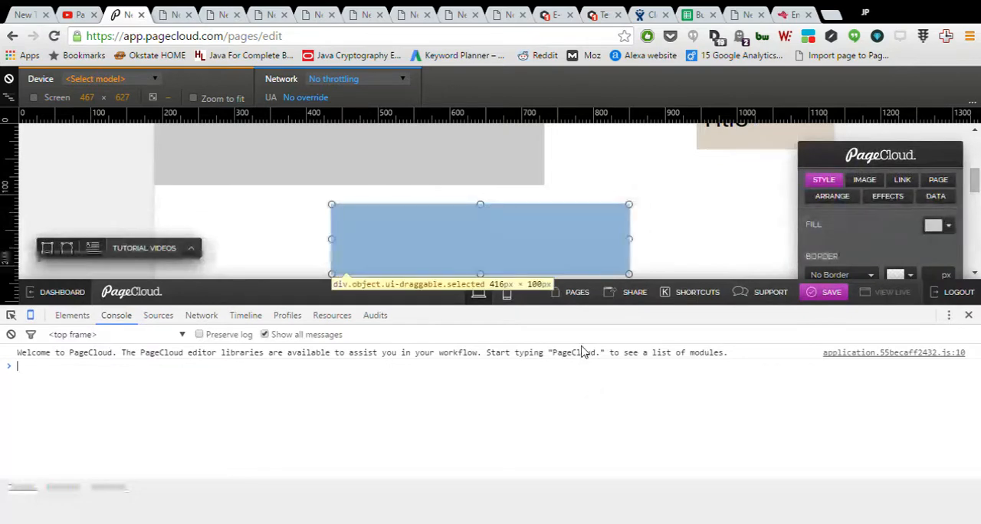
Close DevTools, save the page, and view the live version with the Pluspanda widget
left_click(72, 315)
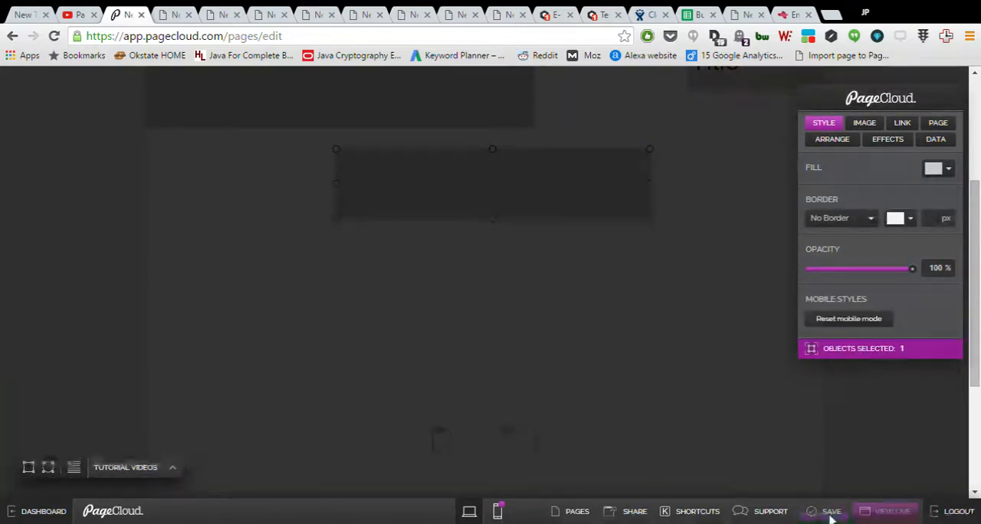
left_click(832, 511)
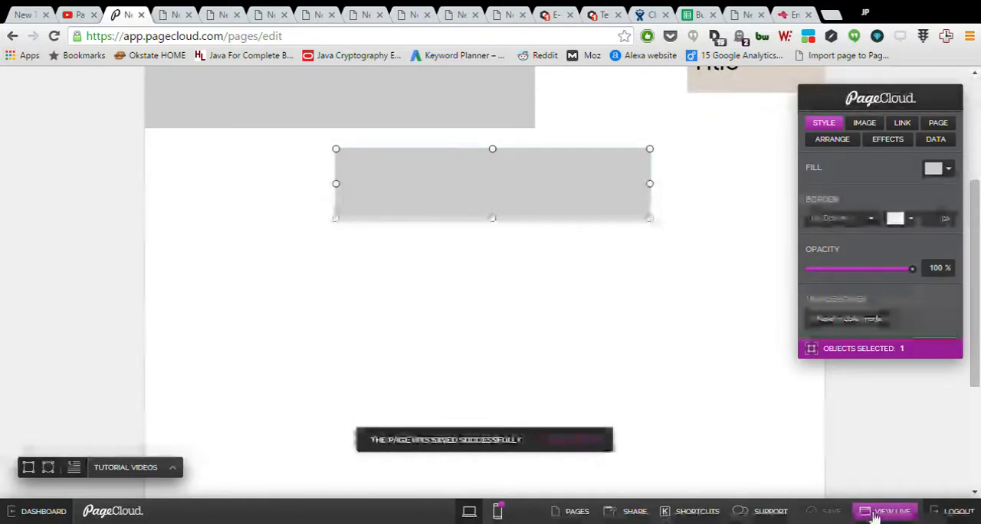
left_click(889, 512)
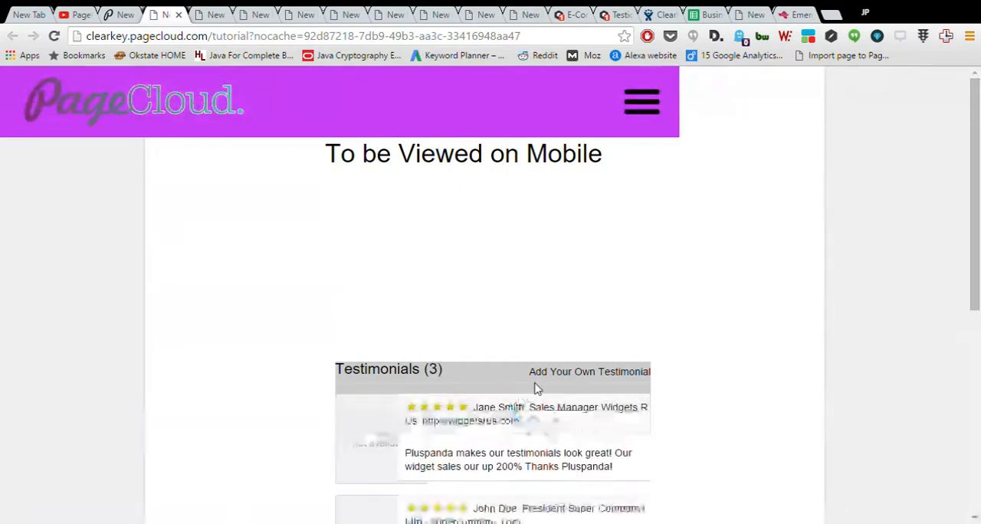
scroll("down", 3)
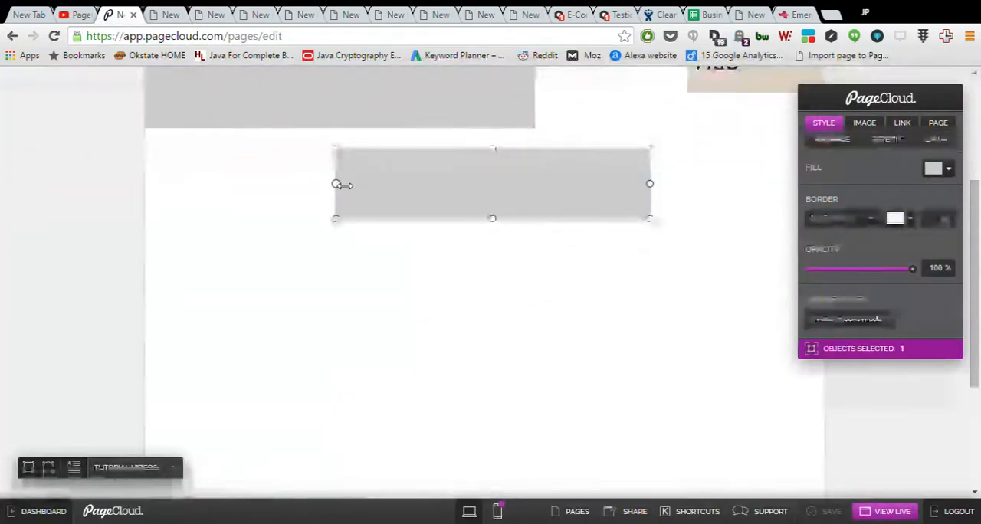
Stretch the selected grey rectangle to full width and align it to the left edge
key("a")
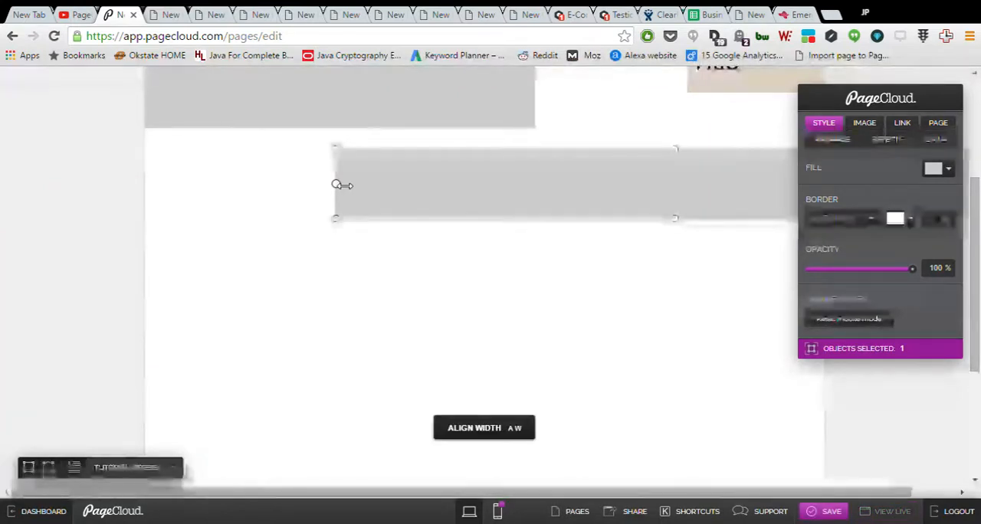
left_click_drag(335, 184, 146, 184)
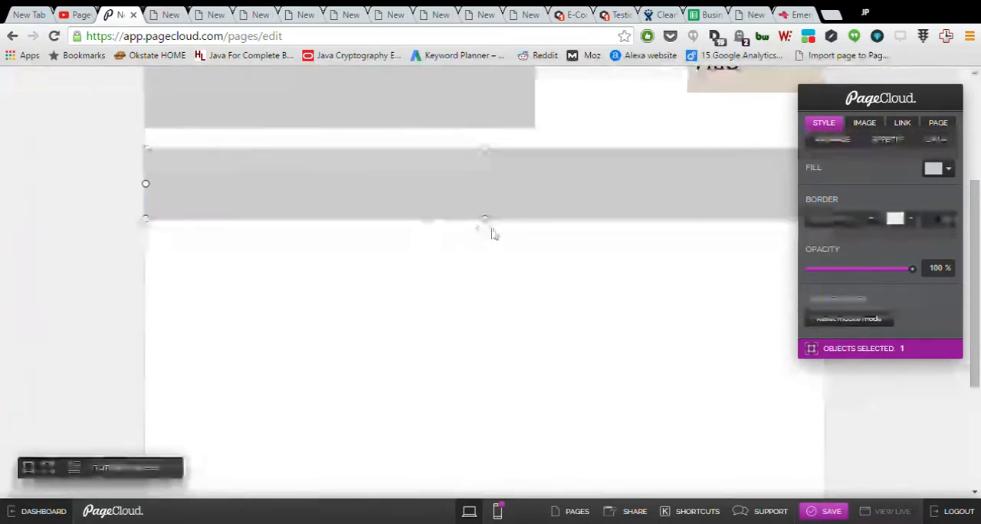
mouse_move(491, 338)
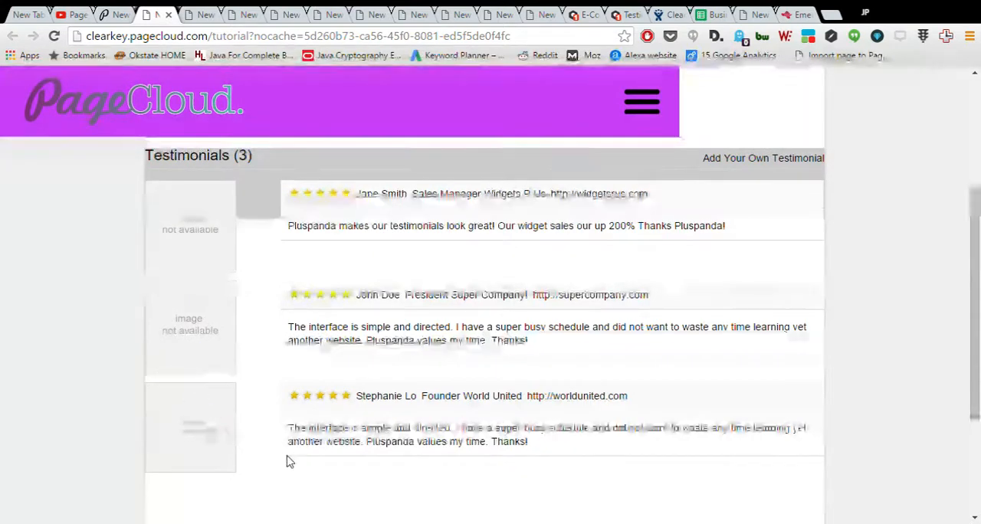
mouse_move(222, 243)
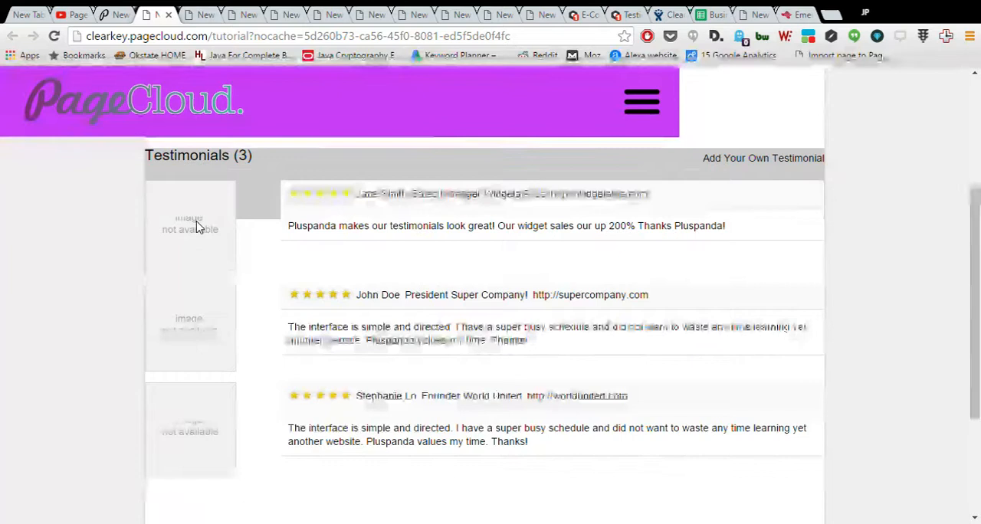
mouse_move(261, 226)
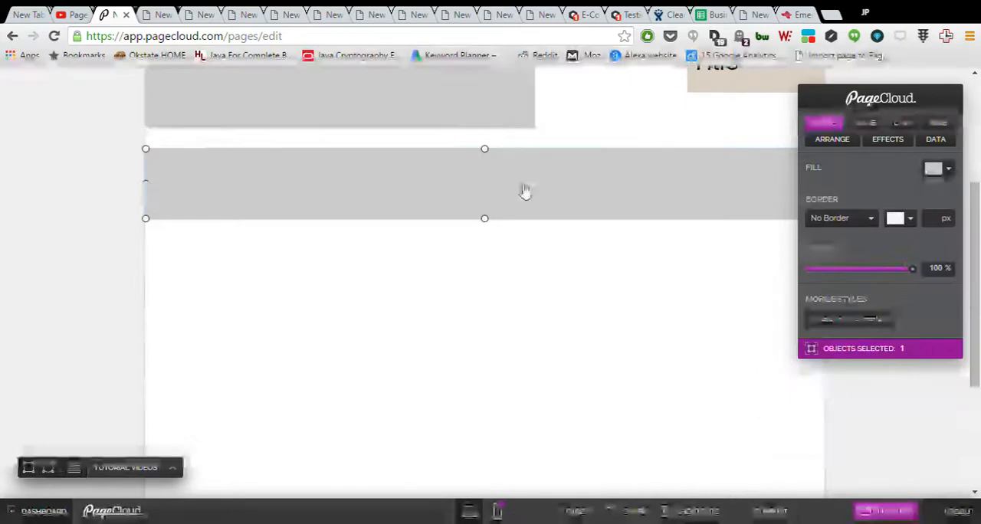
mouse_move(132, 185)
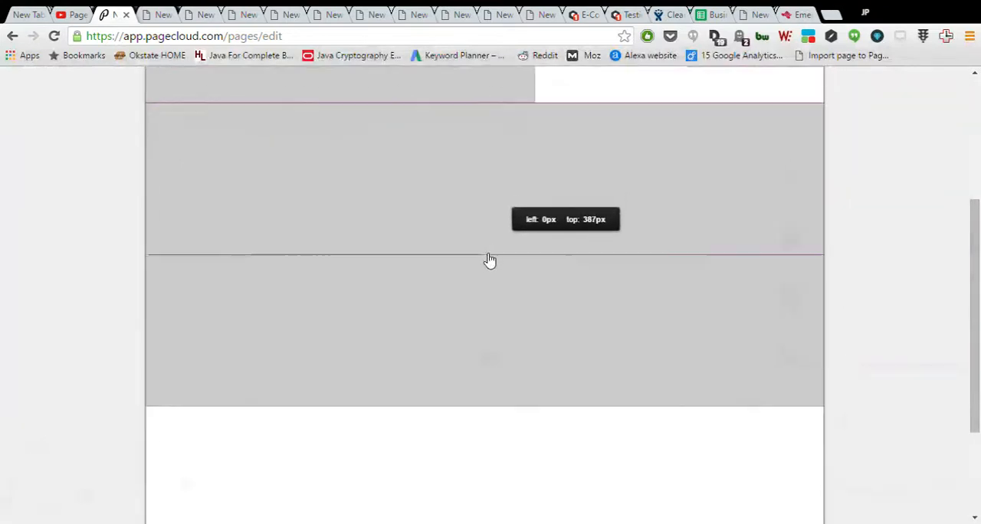
Place a tall rectangle at left 0 and send it behind the widget rectangle
left_click(491, 261)
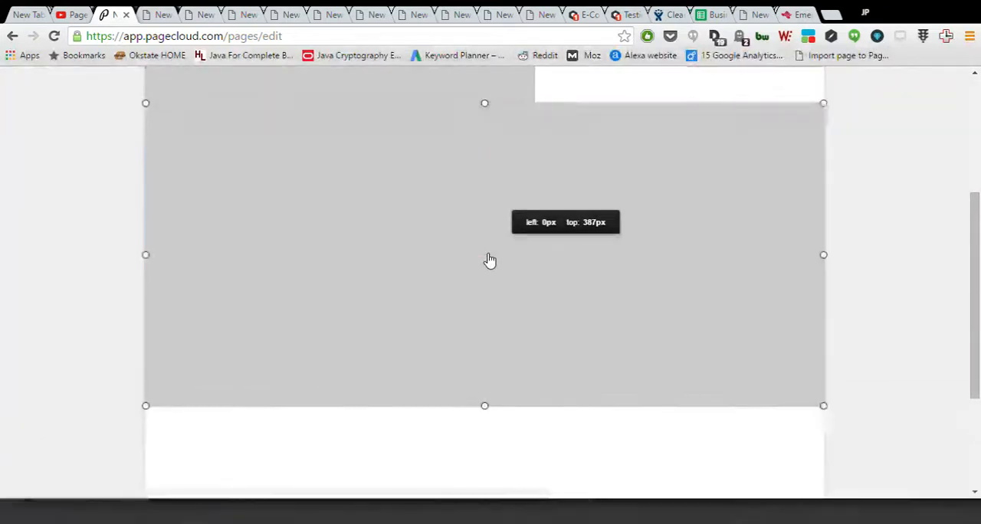
left_click(484, 254)
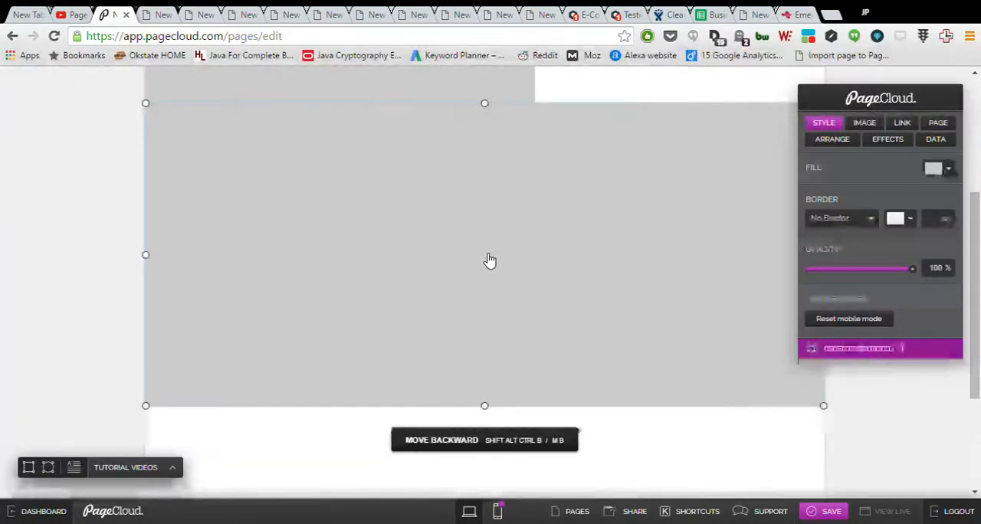
left_click(948, 168)
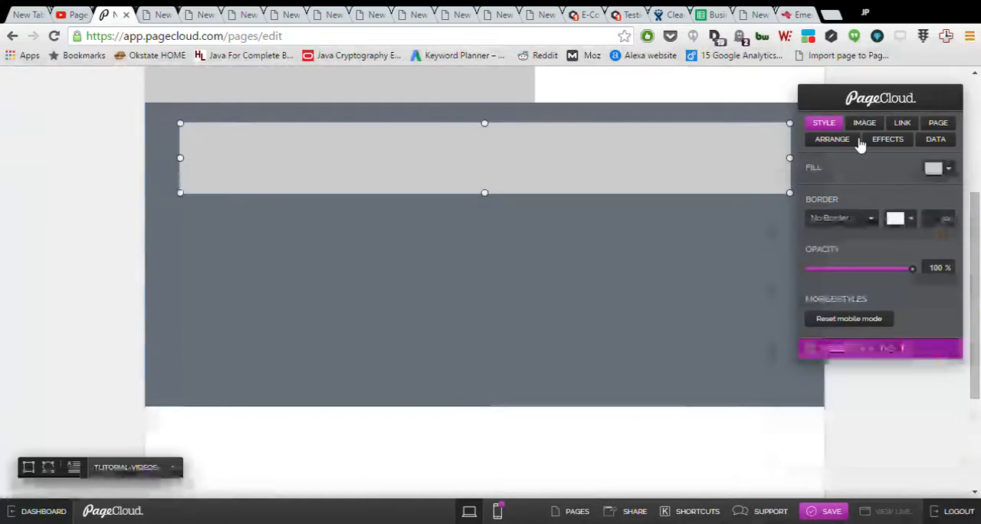
left_click(949, 168)
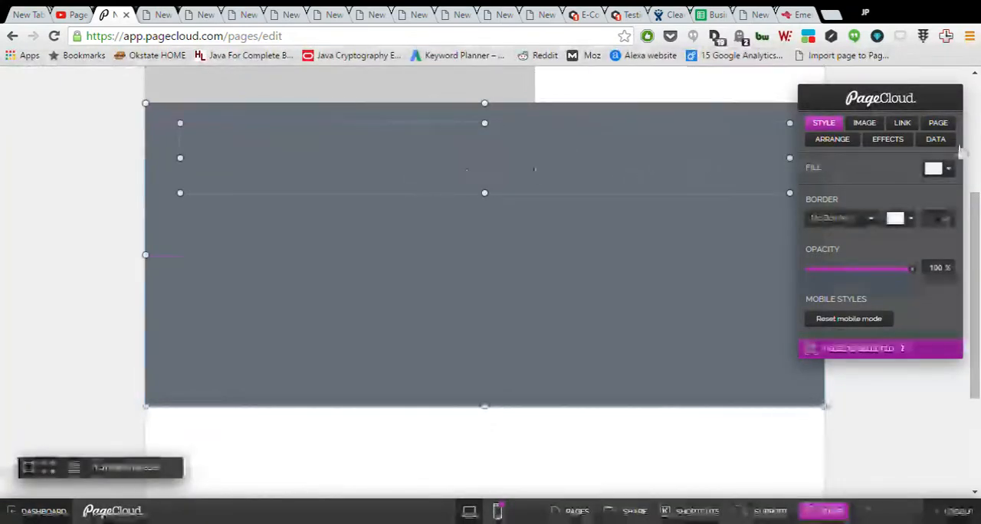
Select both rectangles and group them into one 946 × 427 px object
left_click(832, 138)
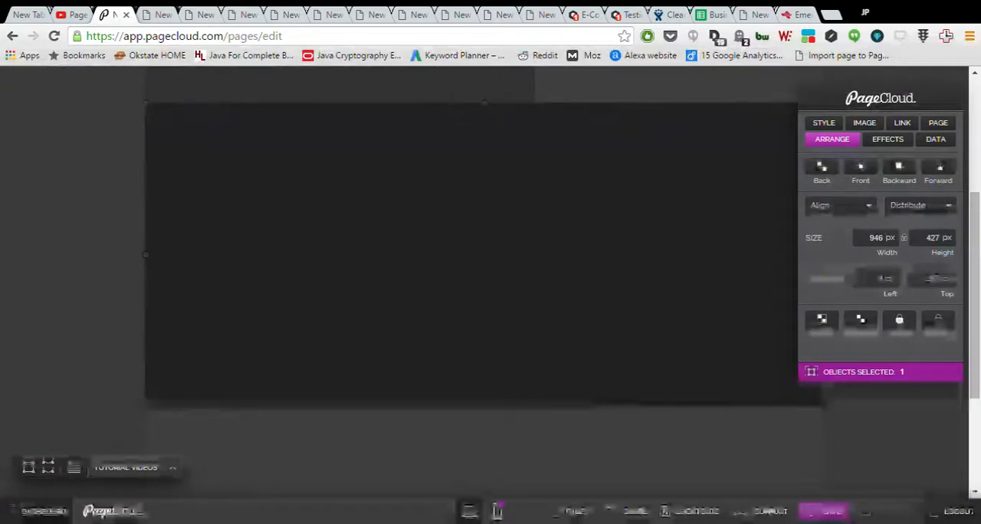
left_click(832, 511)
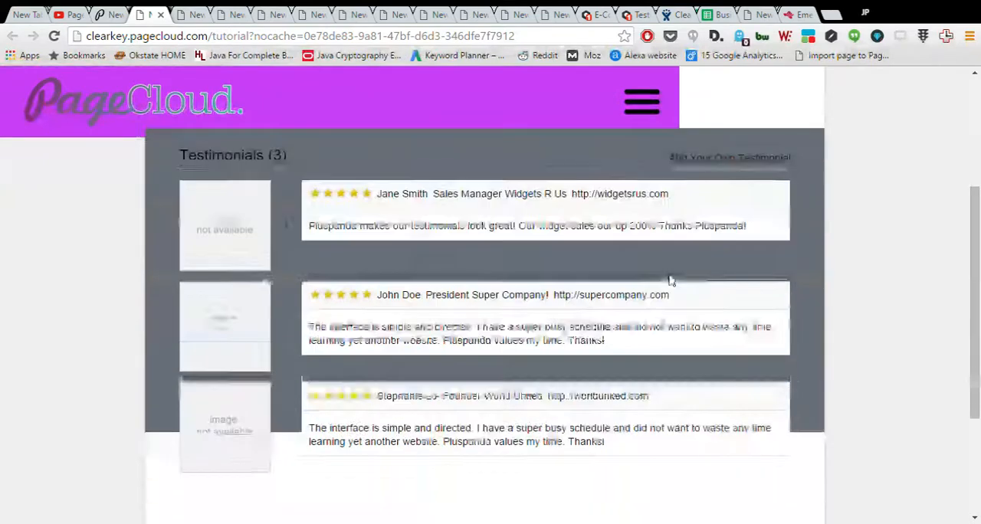
Scroll the live page and test the widget's Add Your Own Testimonial form
scroll("down", 3)
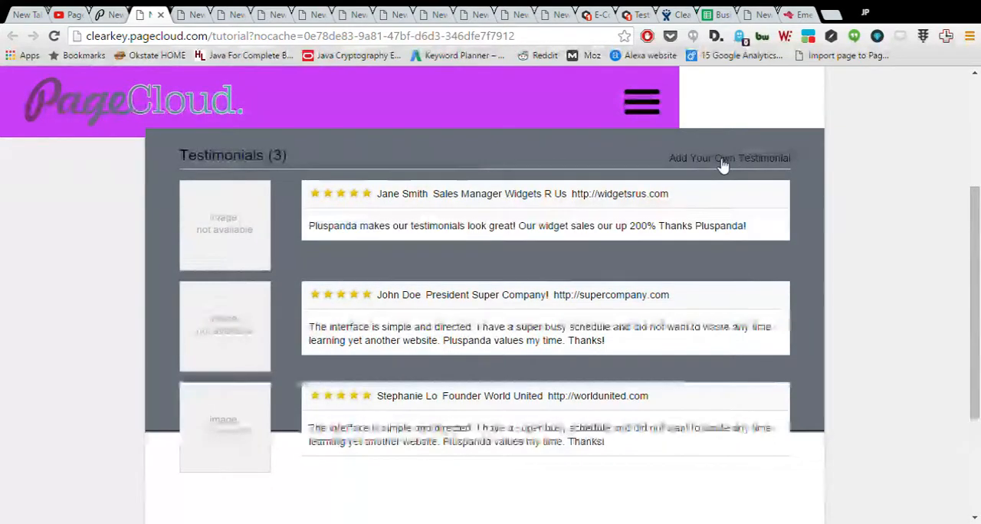
left_click(730, 158)
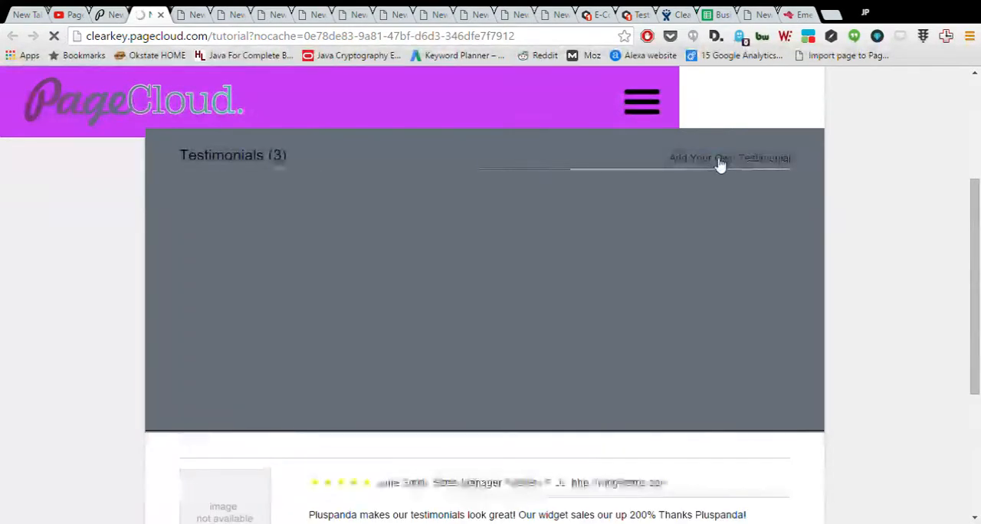
left_click(729, 158)
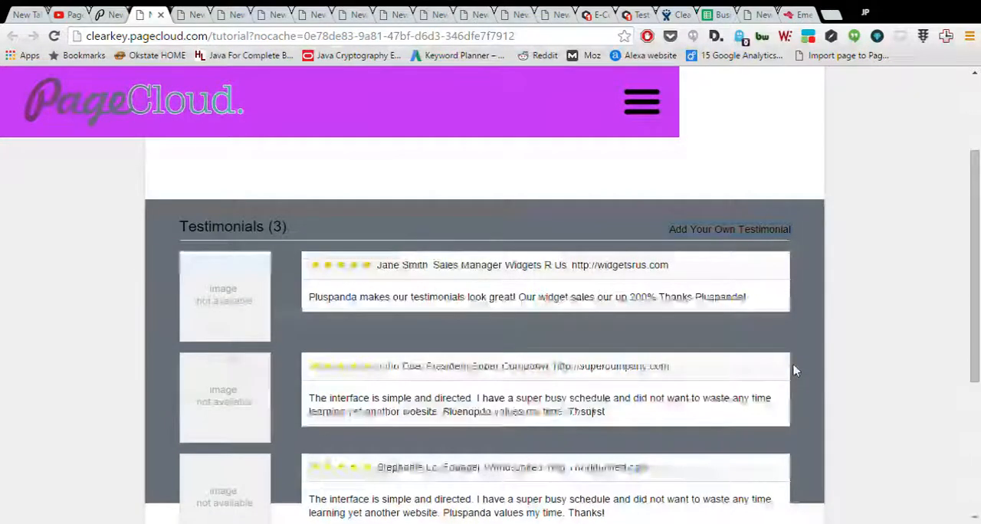
scroll("up", 3)
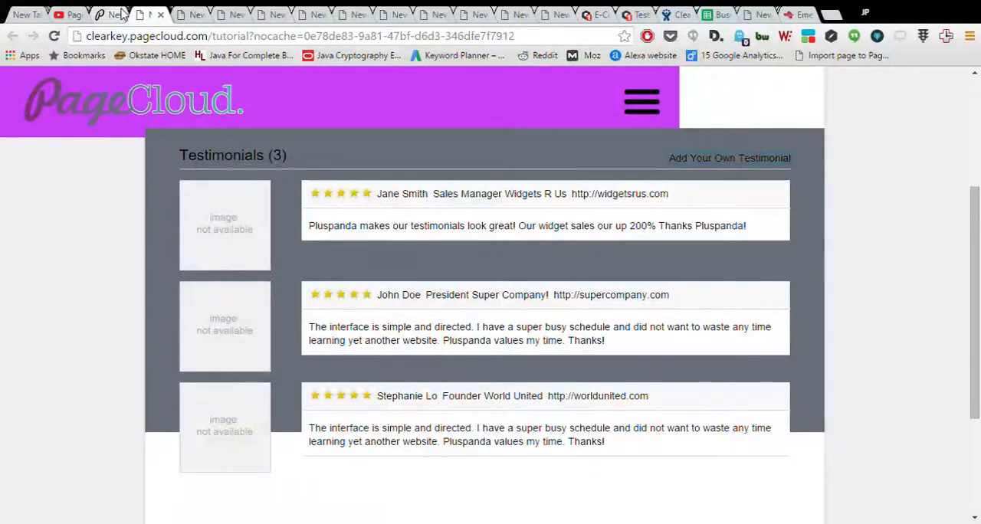
mouse_move(100, 12)
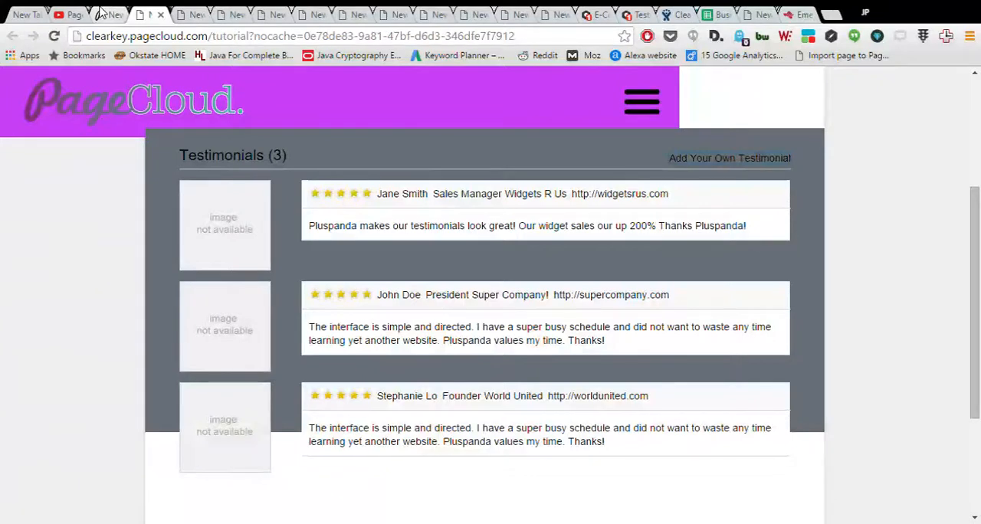